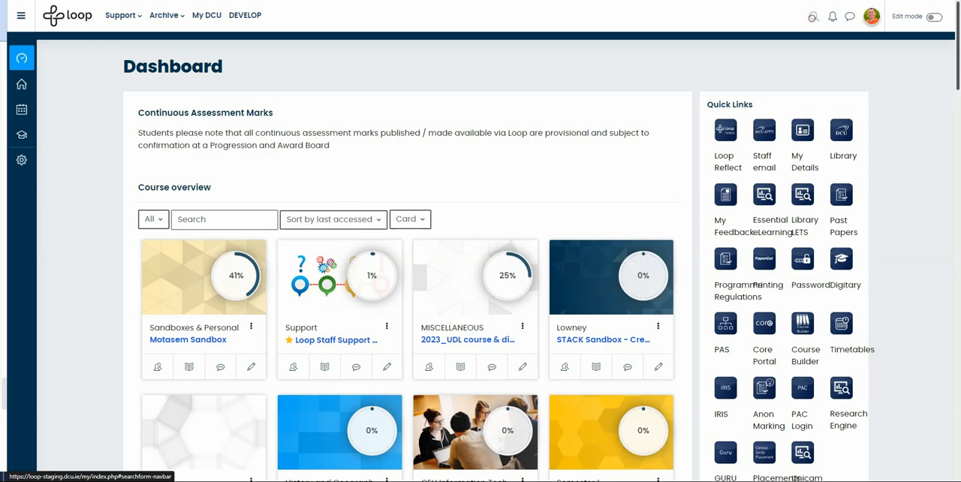
Step: Bring up the site-wide search box from the top navigation bar
{"action": "left_click", "coordinate": [812, 17]}
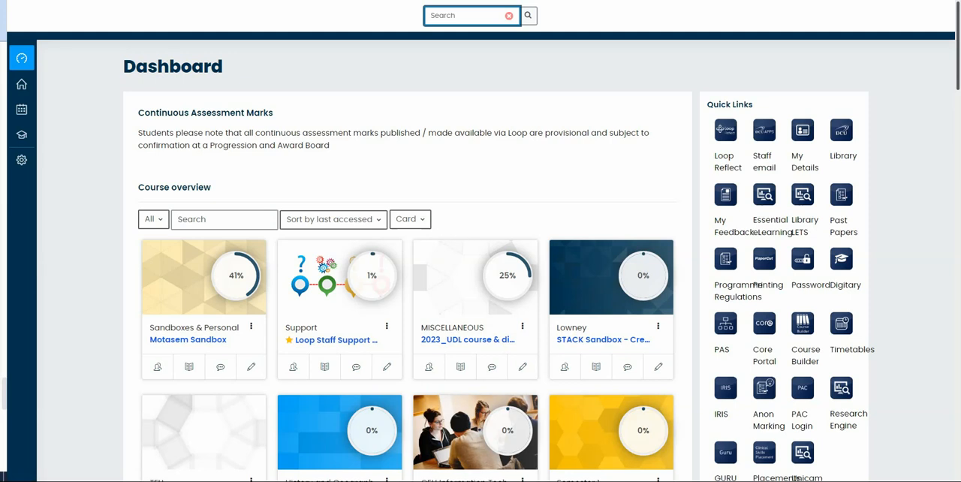
{"action": "scroll", "scroll_direction": "down", "scroll_amount": 3}
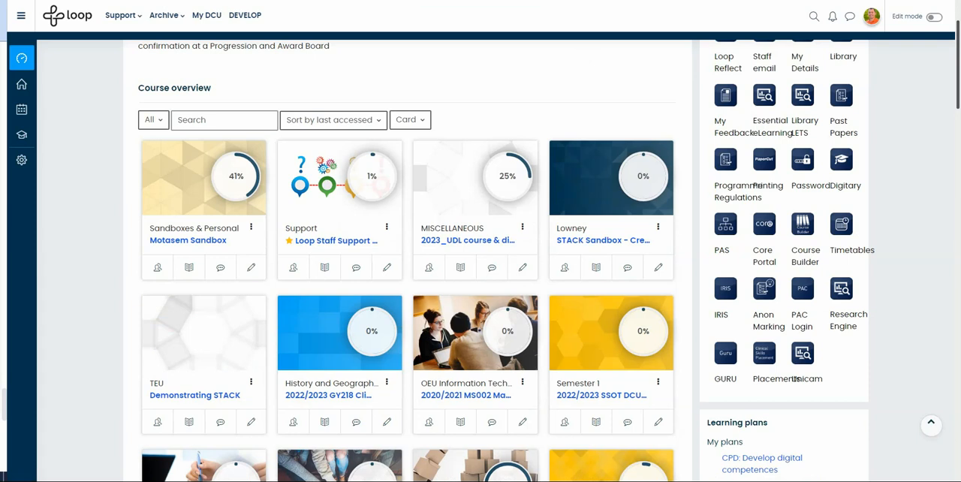
{"action": "left_click_drag", "start_coordinate": [526, 120], "coordinate": [705, 293]}
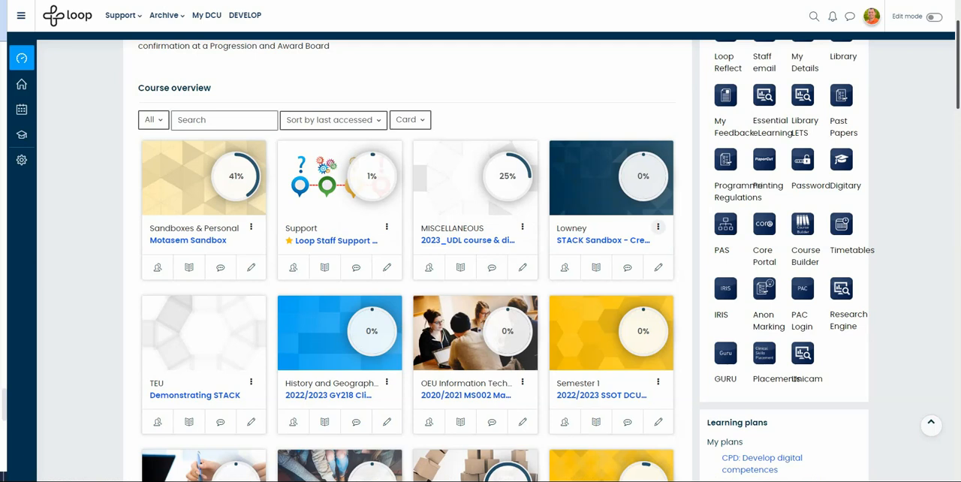
{"action": "left_click", "coordinate": [657, 227]}
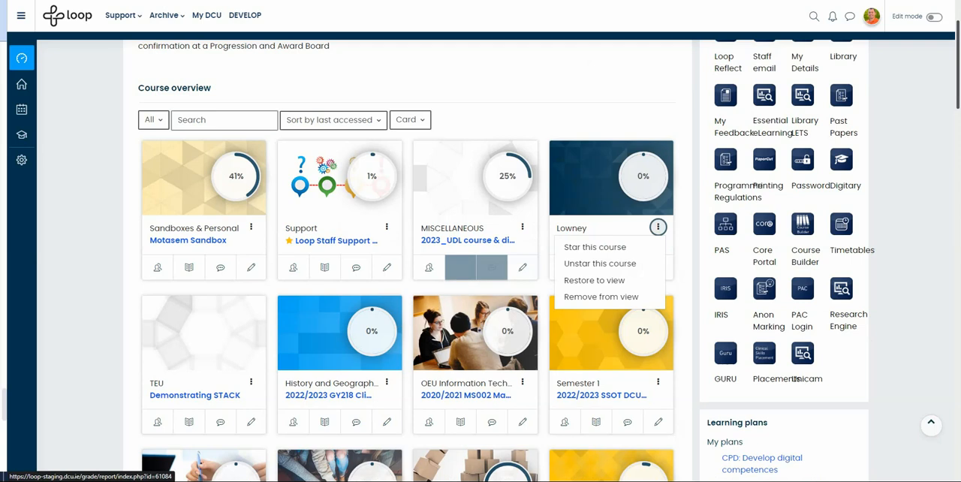
{"action": "mouse_move", "coordinate": [460, 267]}
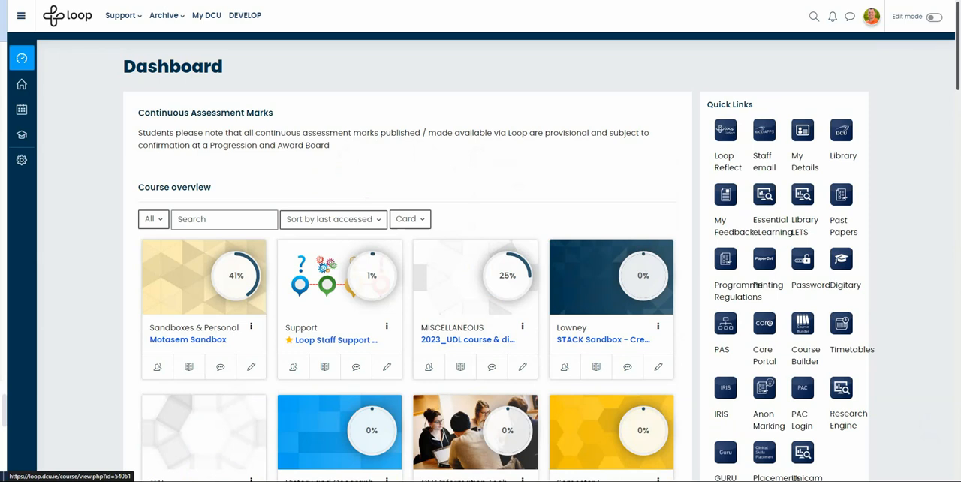
{"action": "scroll", "scroll_direction": "down", "scroll_amount": 3}
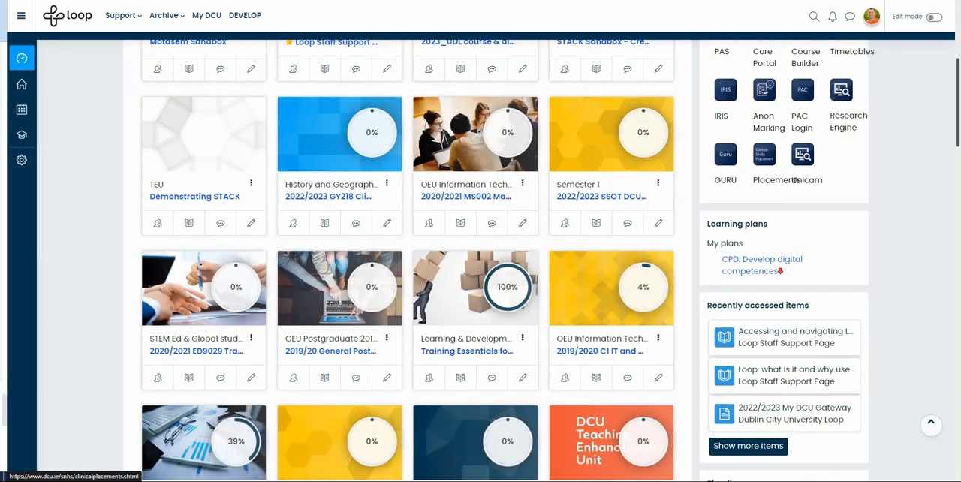
{"action": "scroll", "scroll_direction": "down", "scroll_amount": 3}
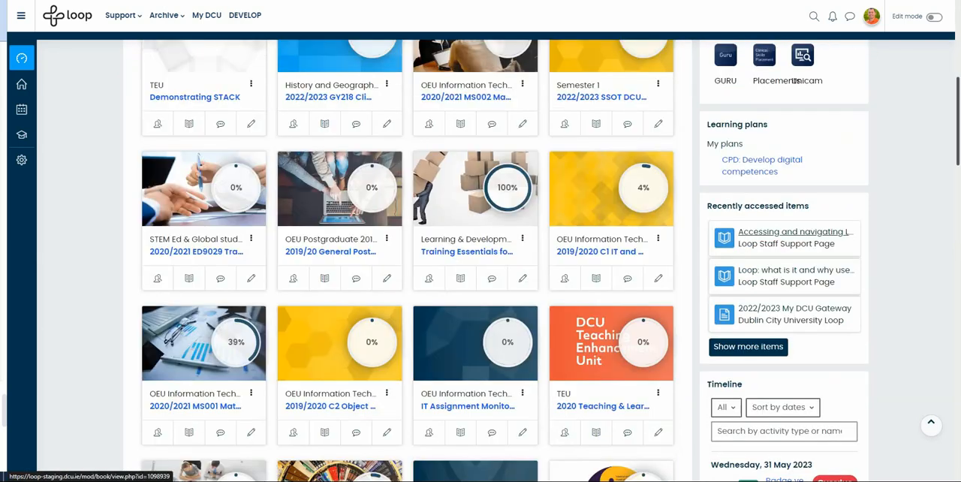
{"action": "scroll", "scroll_direction": "down", "scroll_amount": 3}
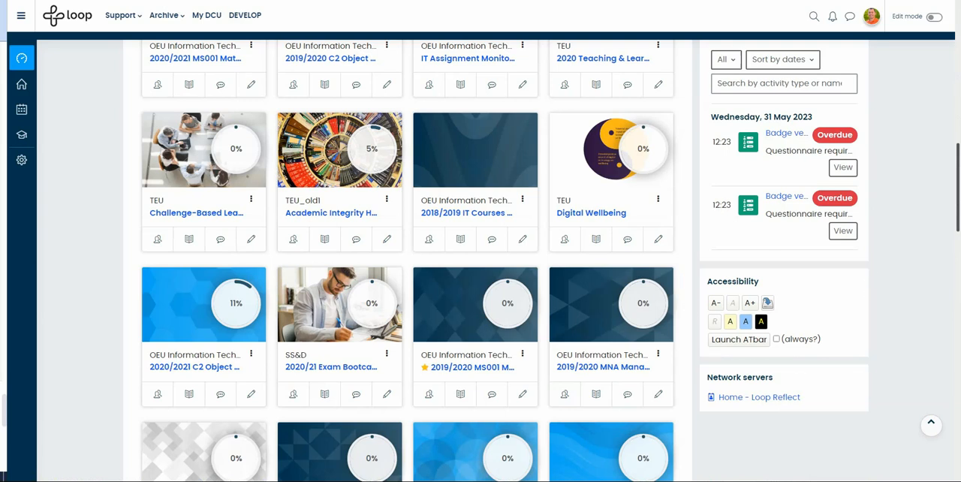
Step: Reset the Accessibility block colour scheme to default and launch the ATbar toolbar
{"action": "scroll", "scroll_direction": "down", "scroll_amount": 3}
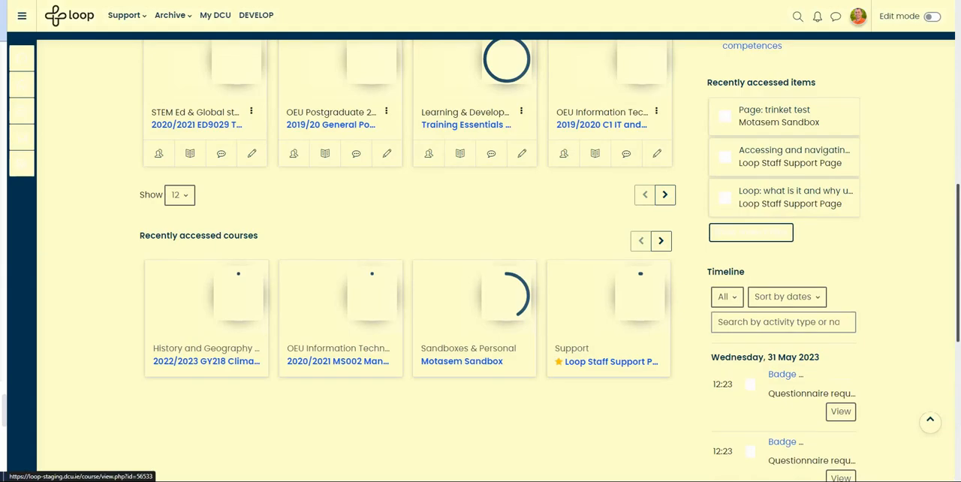
{"action": "scroll", "scroll_direction": "down", "scroll_amount": 3}
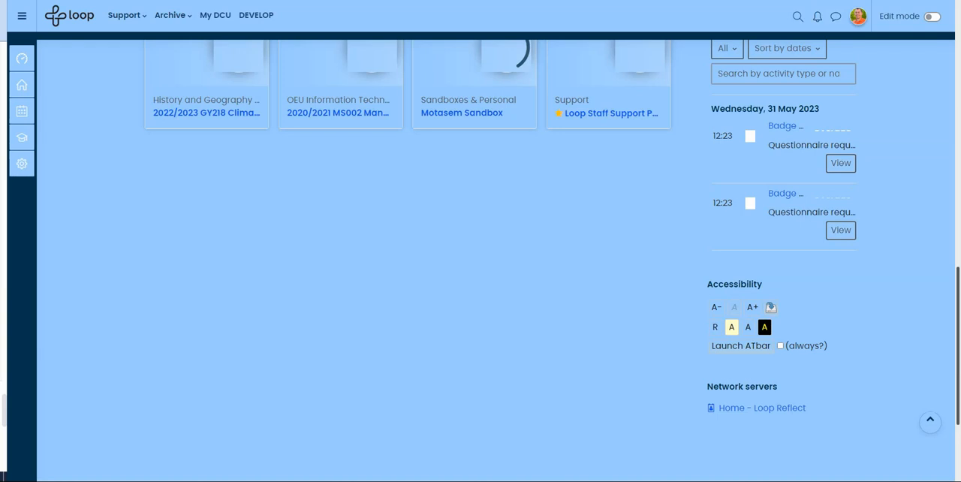
{"action": "left_click", "coordinate": [747, 327]}
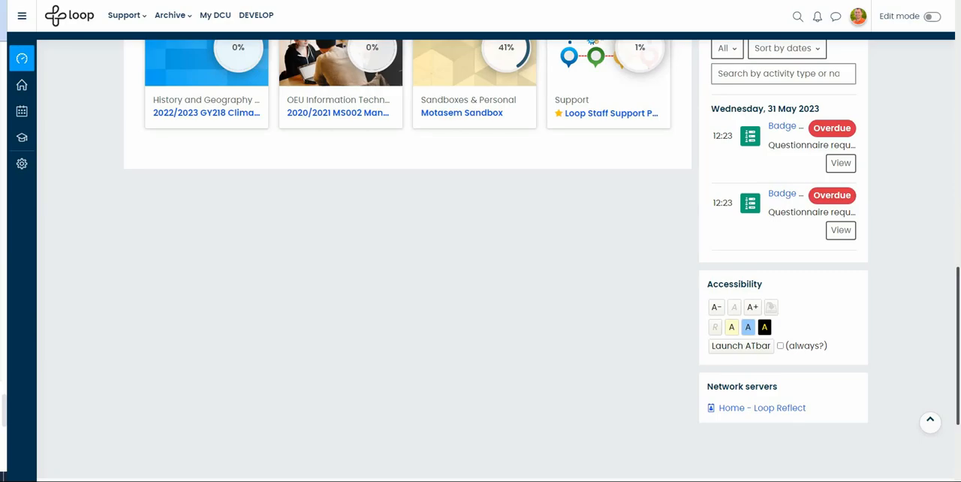
{"action": "left_click", "coordinate": [740, 345]}
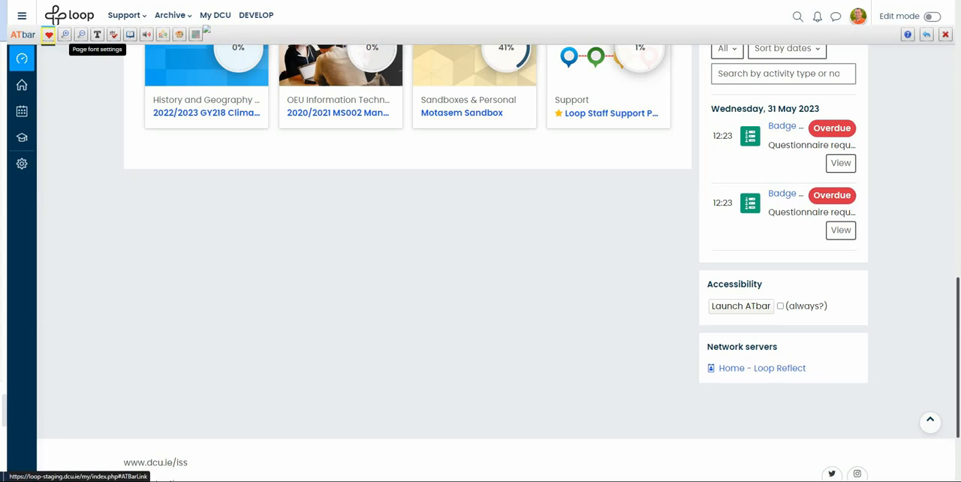